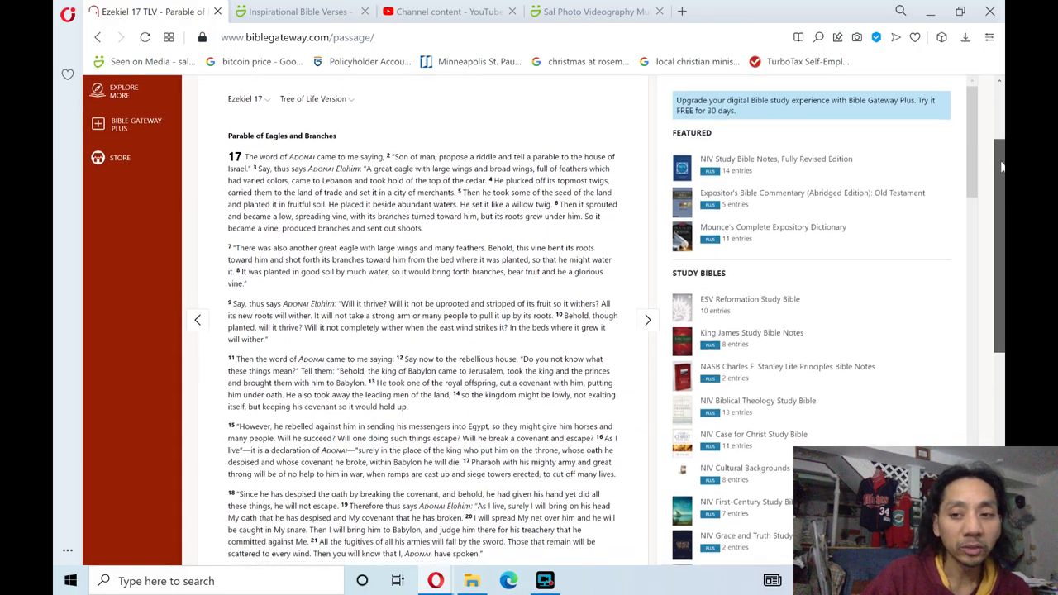
scroll("down", 3)
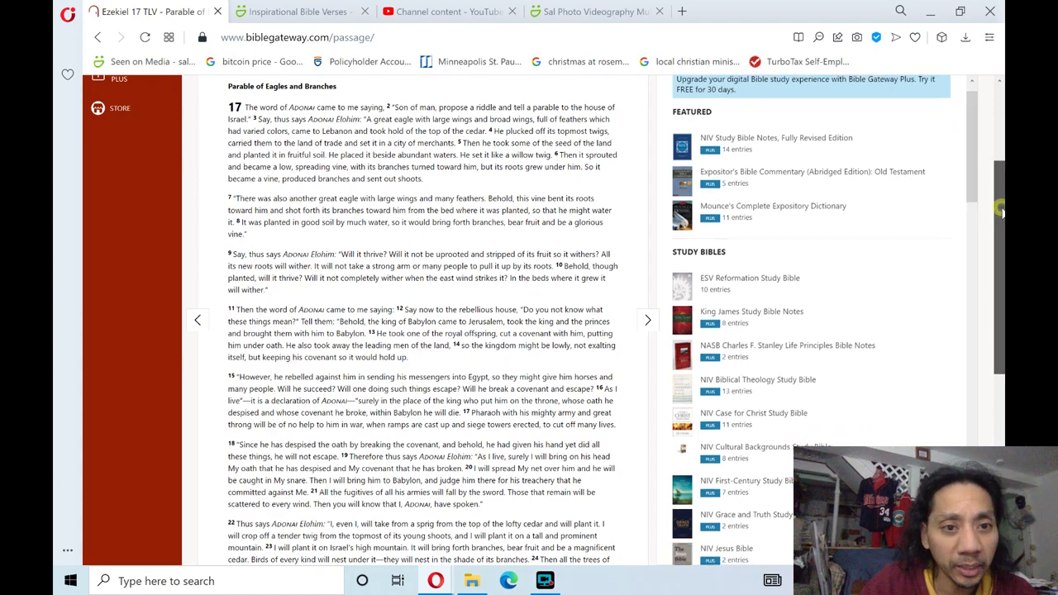
scroll("down", 3)
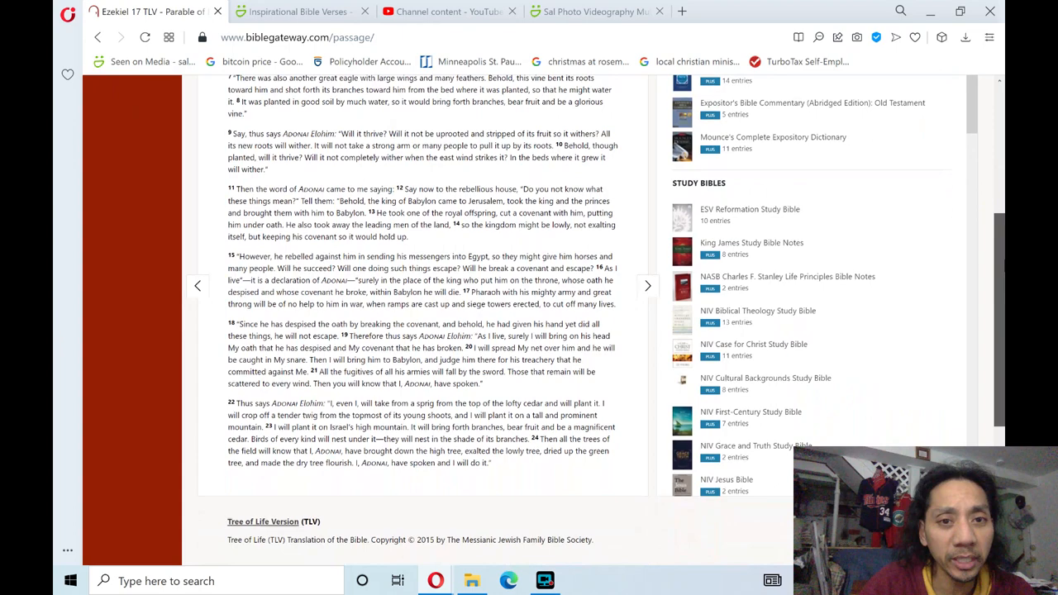
scroll("up", 3)
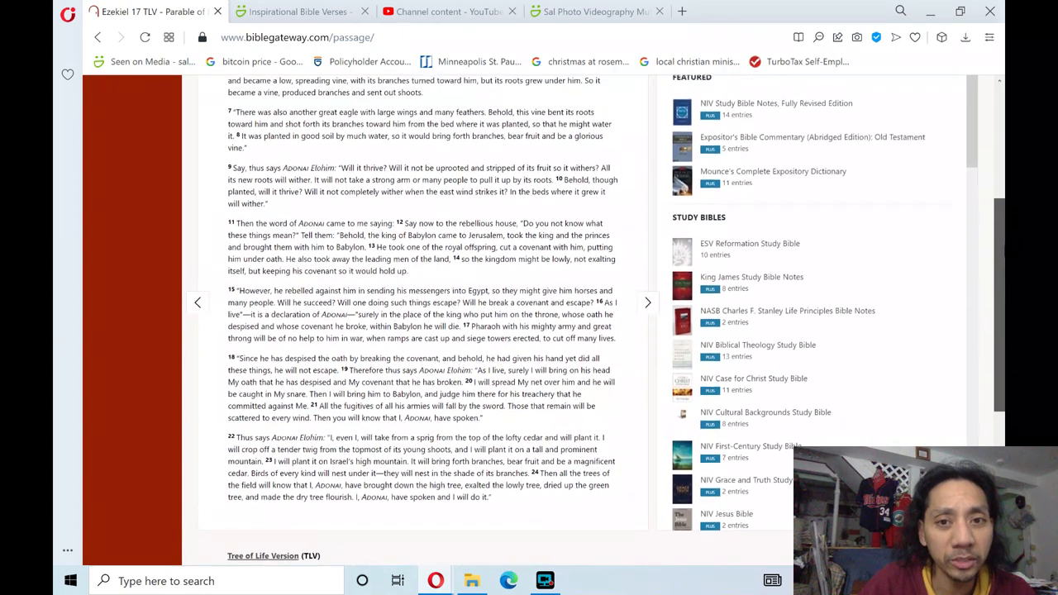
scroll("up", 3)
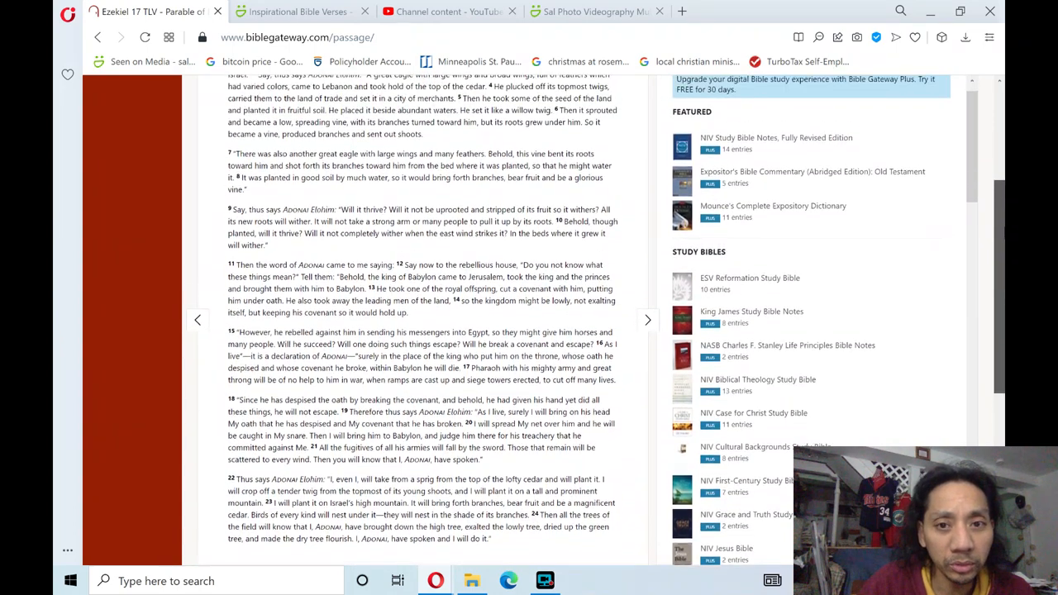
scroll("up", 3)
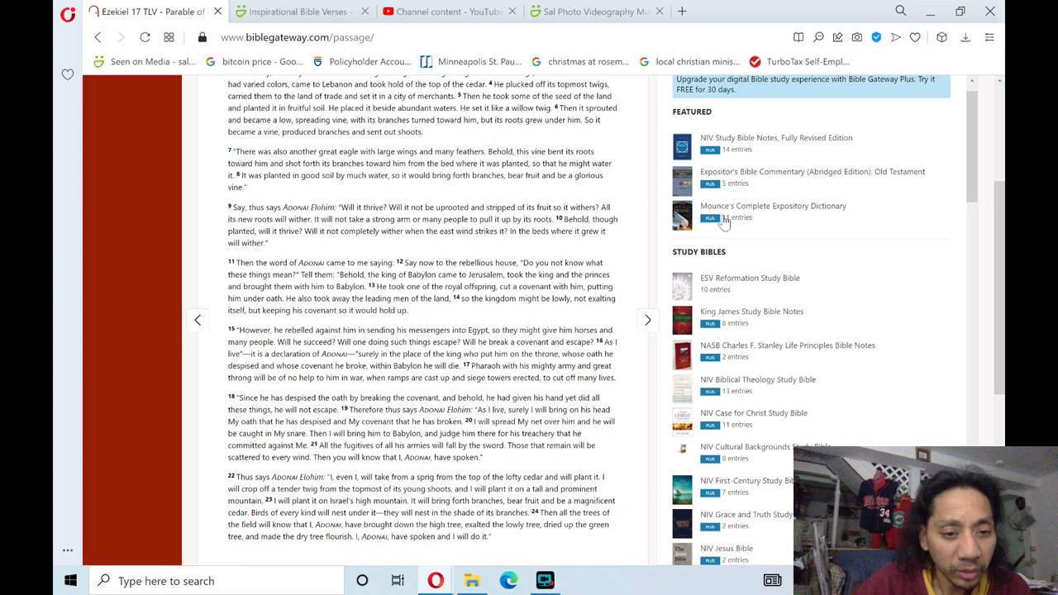
mouse_move(699, 155)
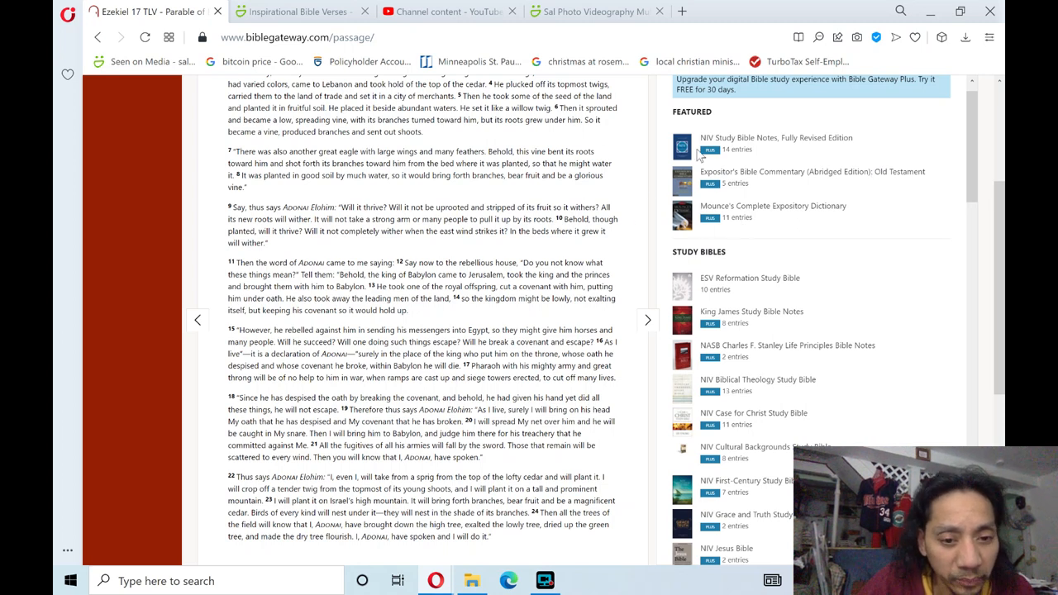
mouse_move(798, 39)
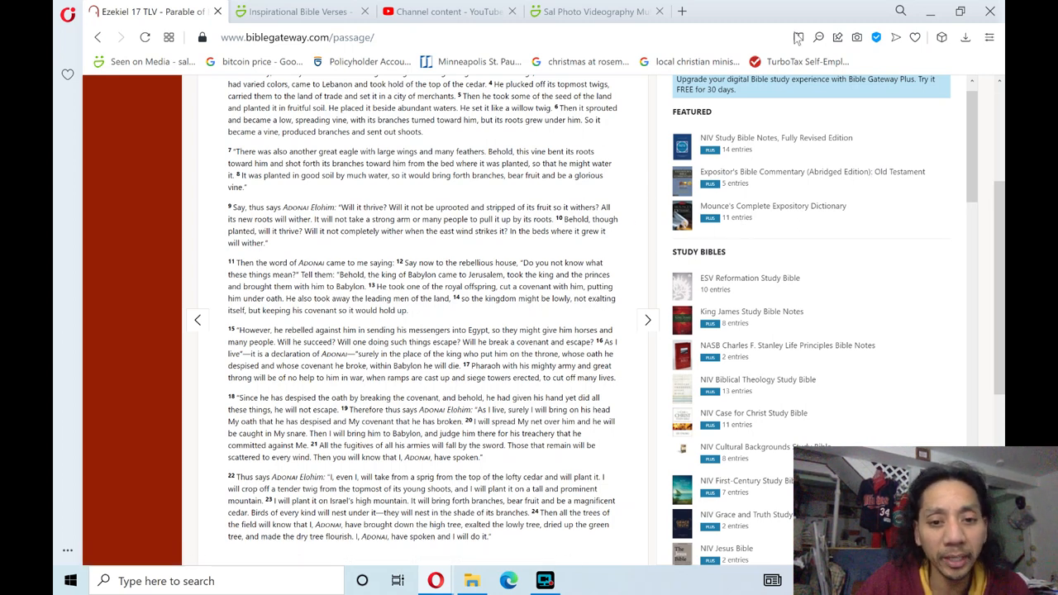
mouse_move(949, 353)
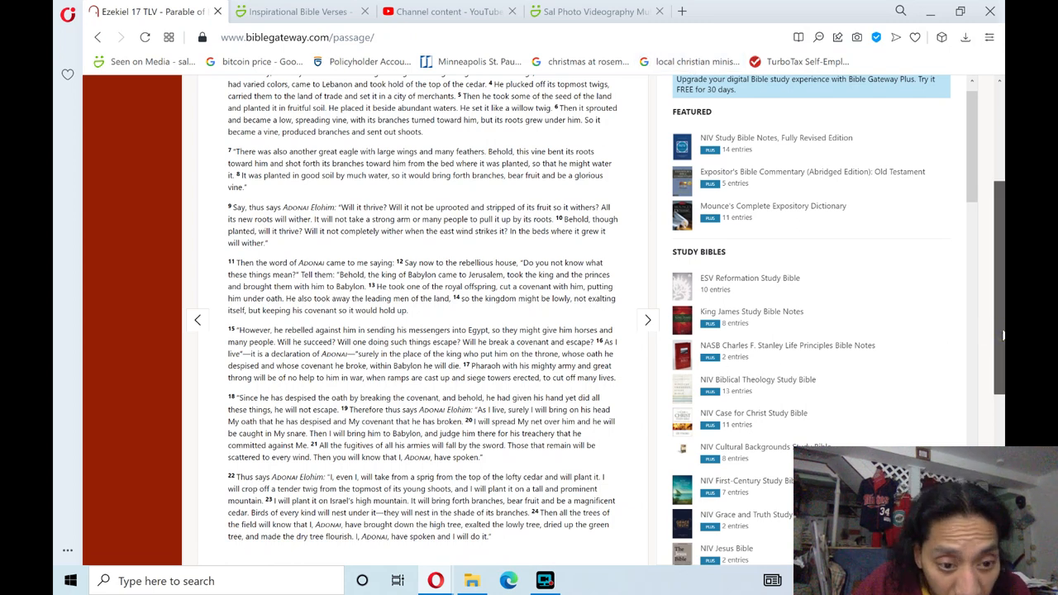
scroll("up", 3)
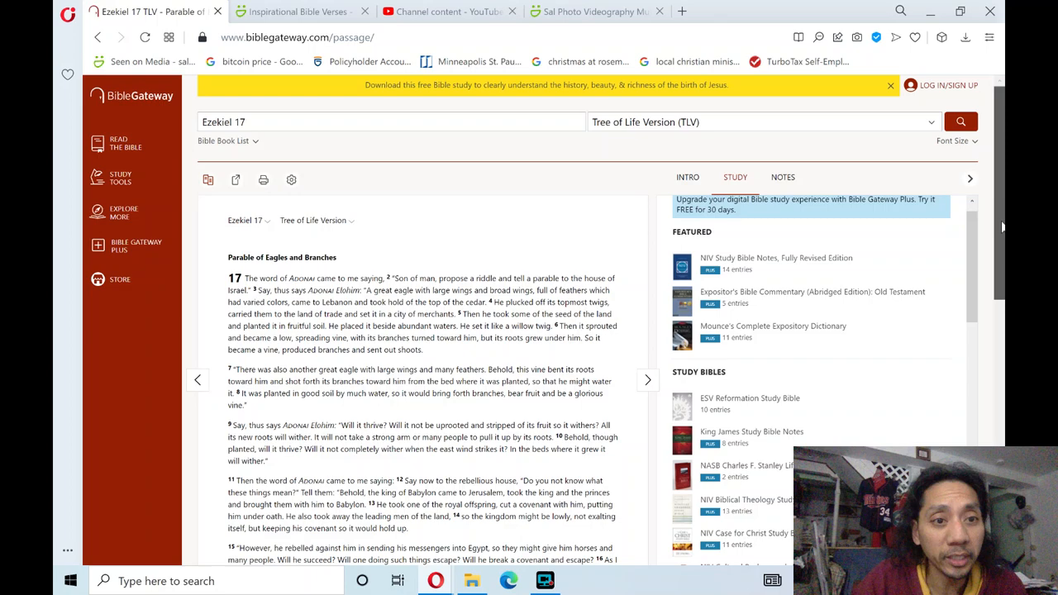
scroll("down", 3)
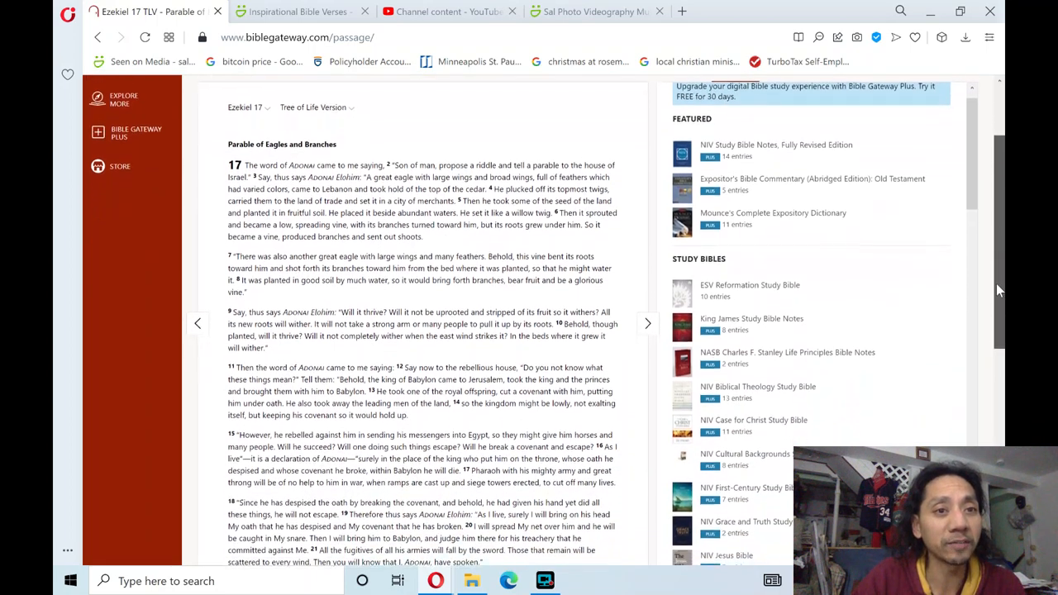